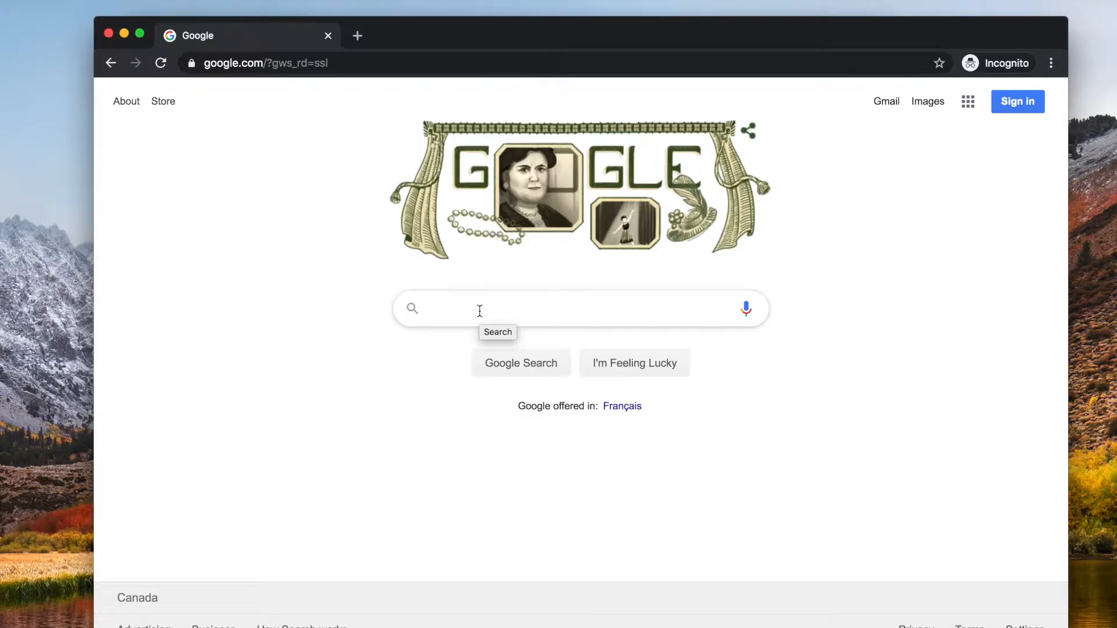
Search Google for 'synthea' and go to the synthetichealth/synthea GitHub repository
{"action": "type", "text": "synthea"}
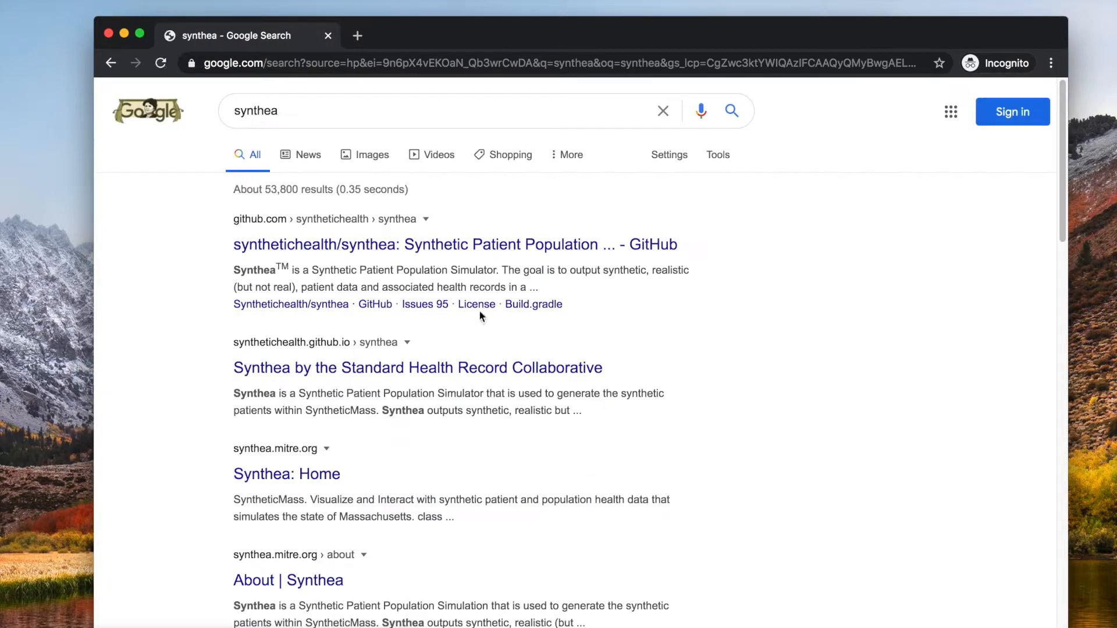
{"action": "left_click", "coordinate": [455, 244]}
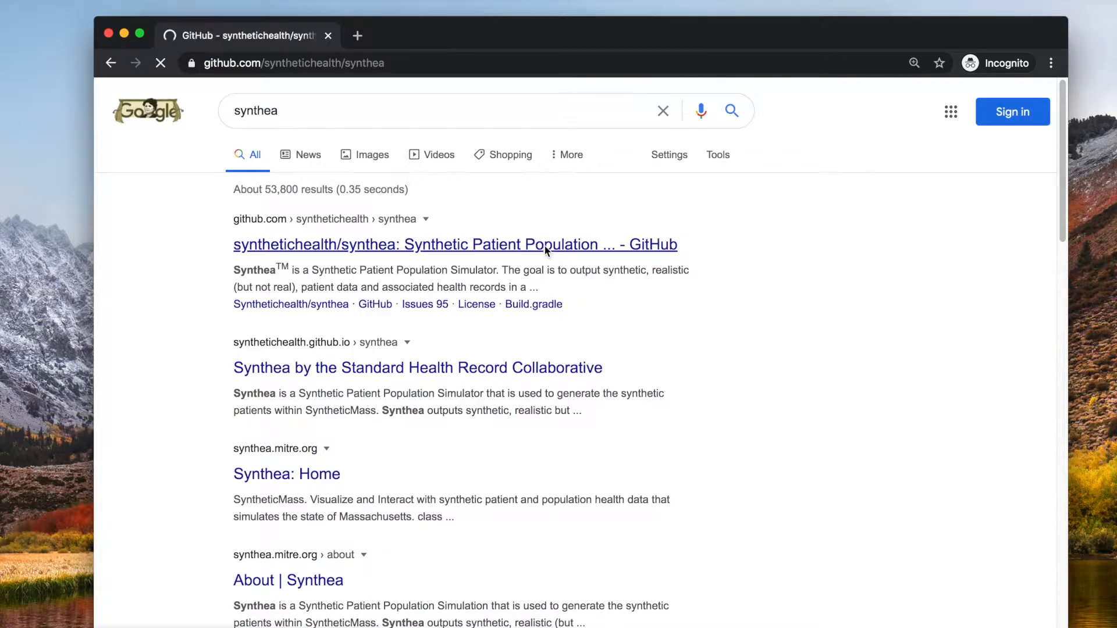
Clone the synthea repo, cd into it and run ./gradlew build to BUILD SUCCESSFUL
{"action": "left_click", "coordinate": [455, 244]}
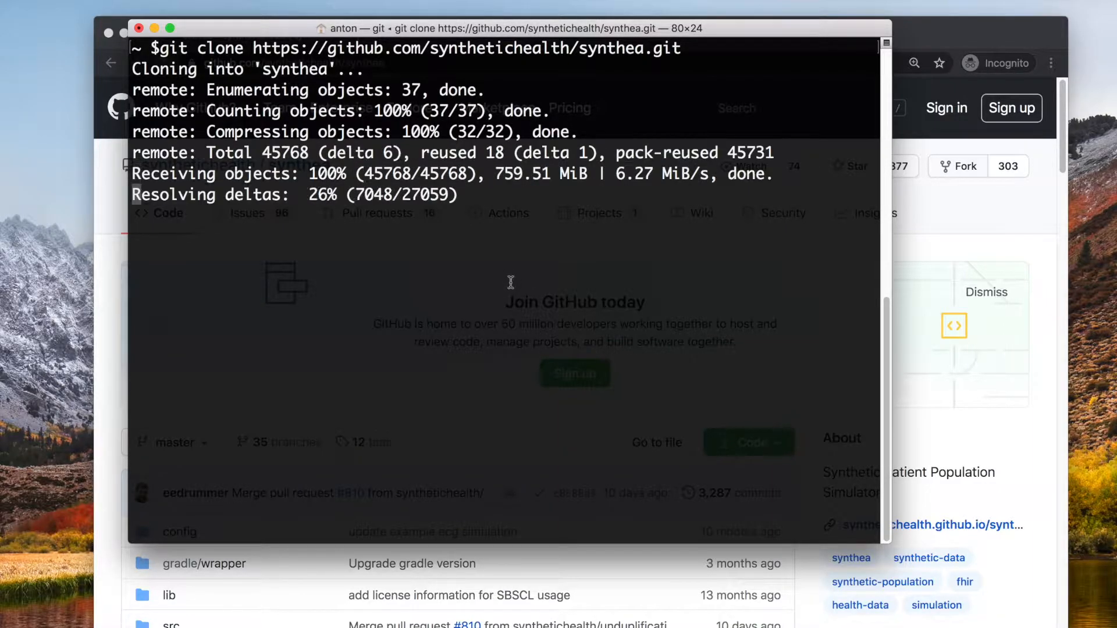
{"action": "type", "text": "cd synthea"}
{"action": "type", "text": "./gradlew build"}
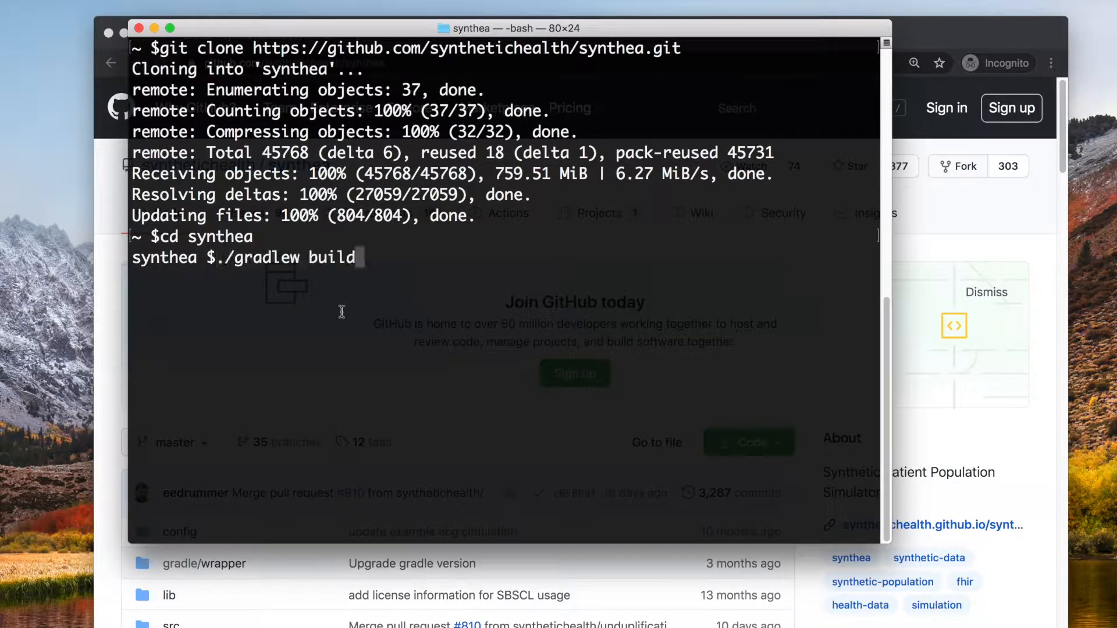
{"action": "key", "text": "Return"}
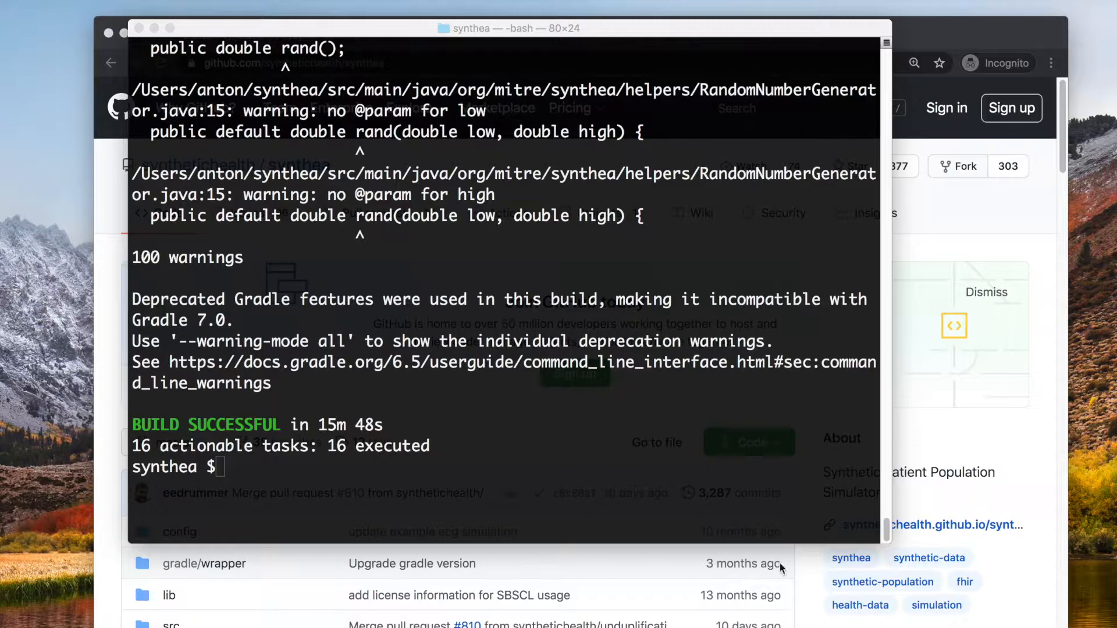
Generate a 10-patient synthetic population with ./run_synthea -p 10
{"action": "type", "text": "./run_synthea -p 10"}
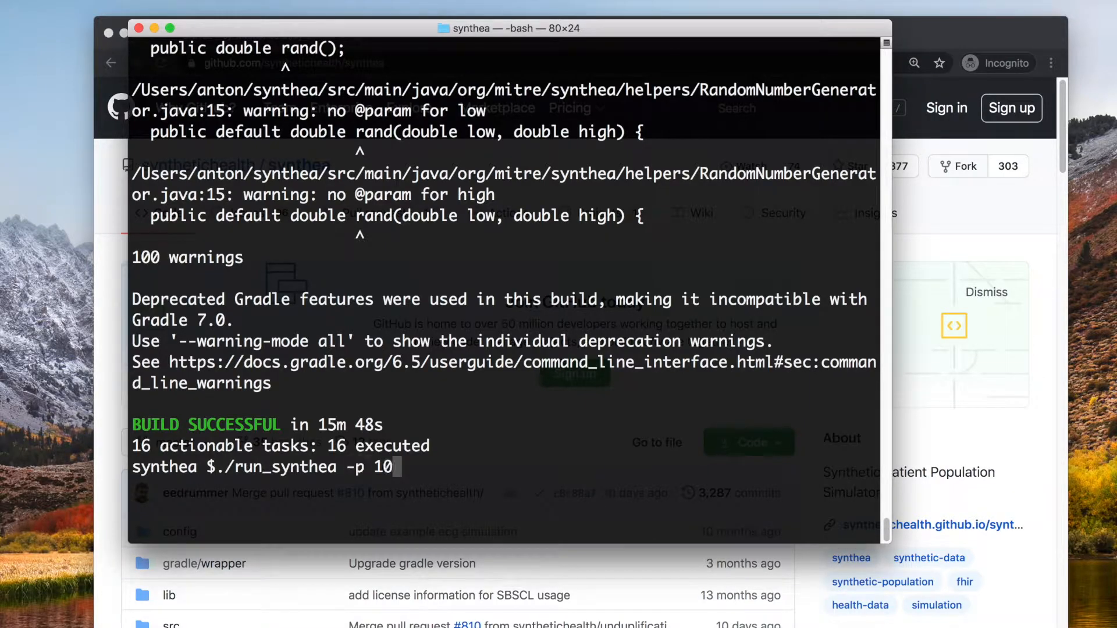
{"action": "key", "text": "Return"}
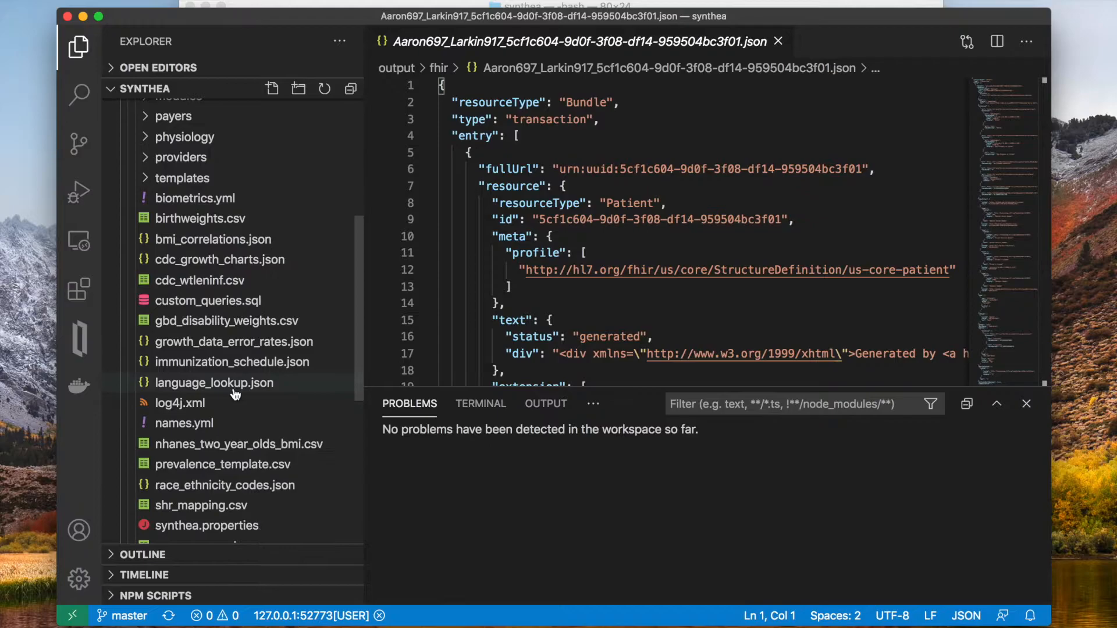
Browse the synthea project Explorer down to src/main/resources beside the open FHIR Bundle JSON
{"action": "scroll", "scroll_direction": "down", "scroll_amount": 3}
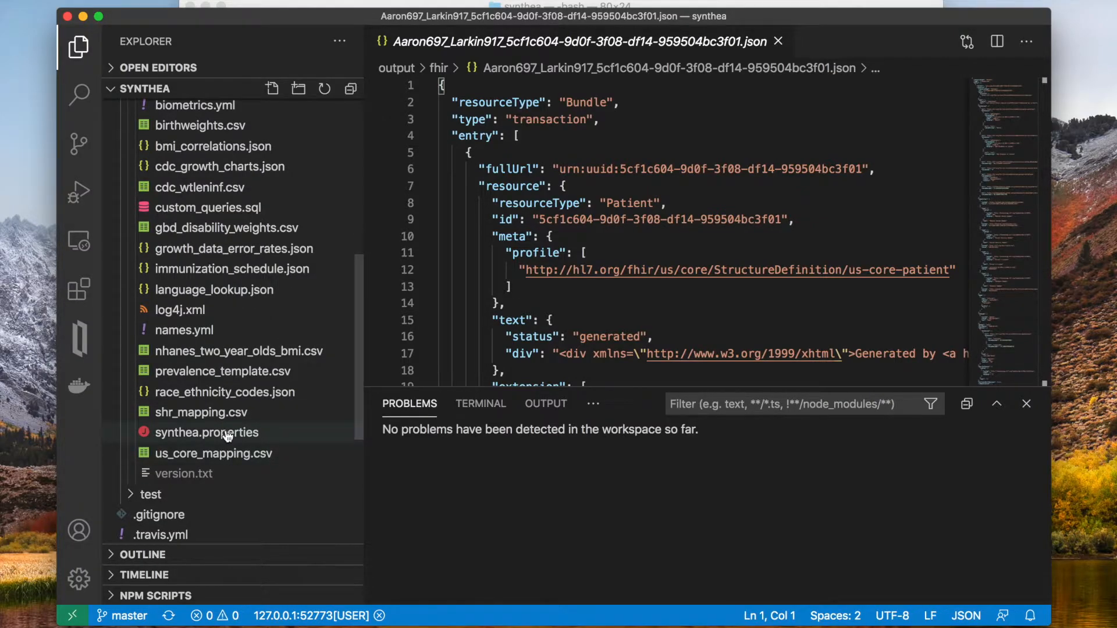
{"action": "mouse_move", "coordinate": [208, 433]}
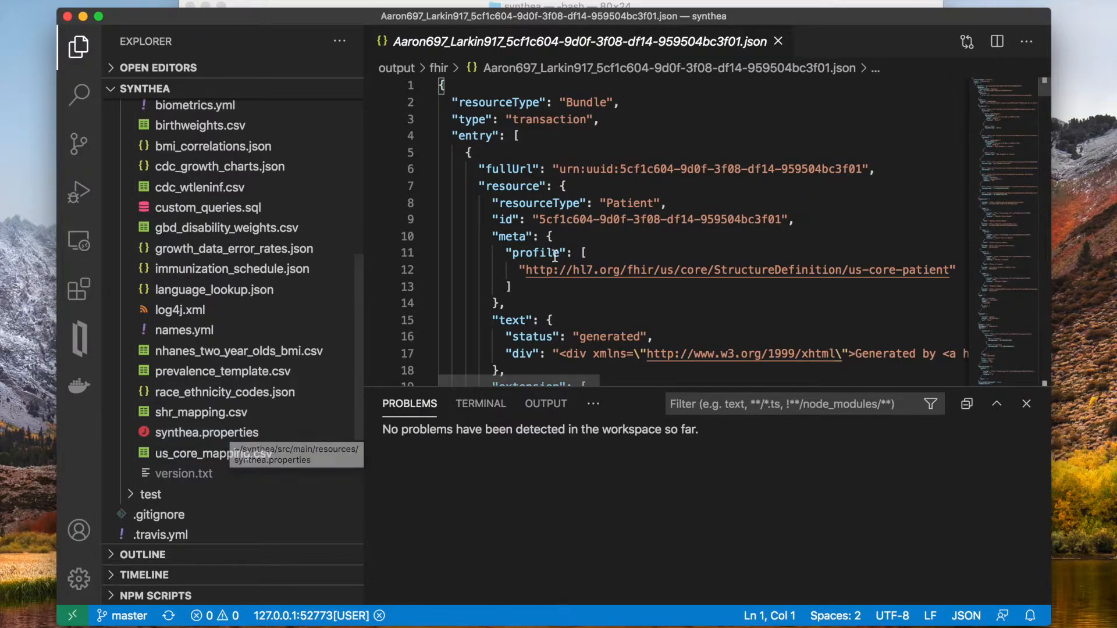
{"action": "mouse_move", "coordinate": [437, 49]}
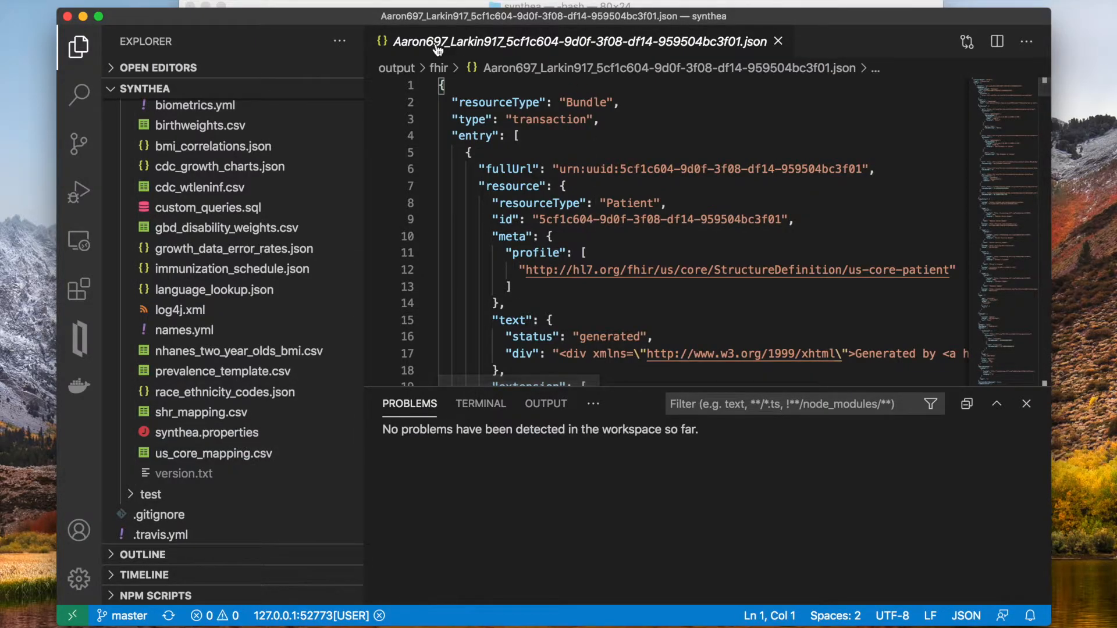
{"action": "mouse_move", "coordinate": [428, 50]}
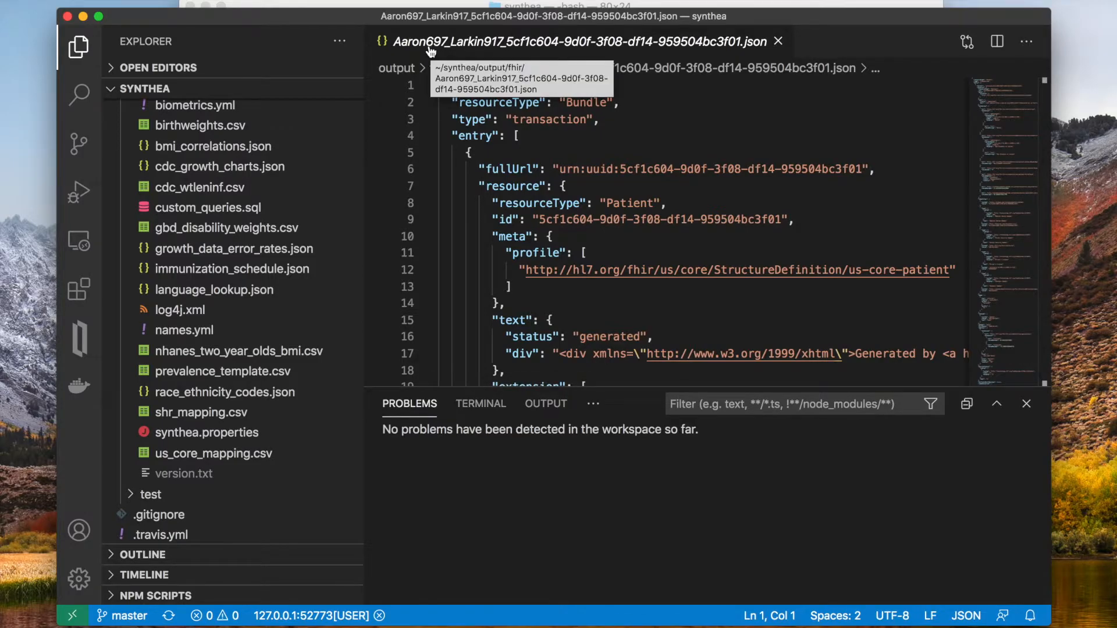
Set generate.append_numbers_to_person_names to false in synthea.properties and re-run the 10-patient generation
{"action": "left_click", "coordinate": [207, 432]}
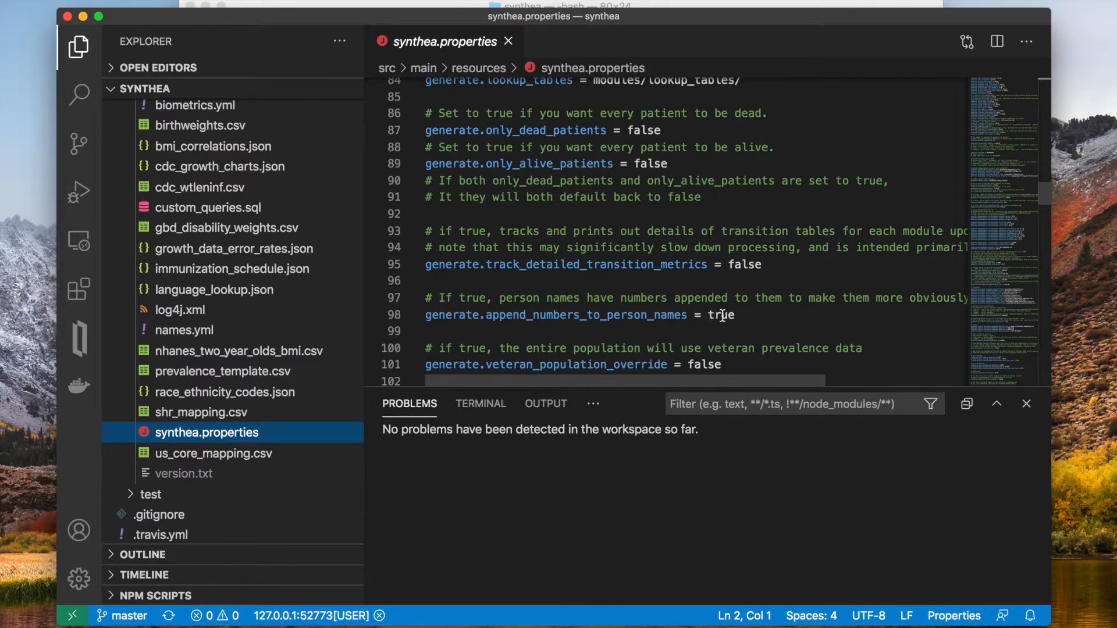
{"action": "double_click", "coordinate": [720, 315]}
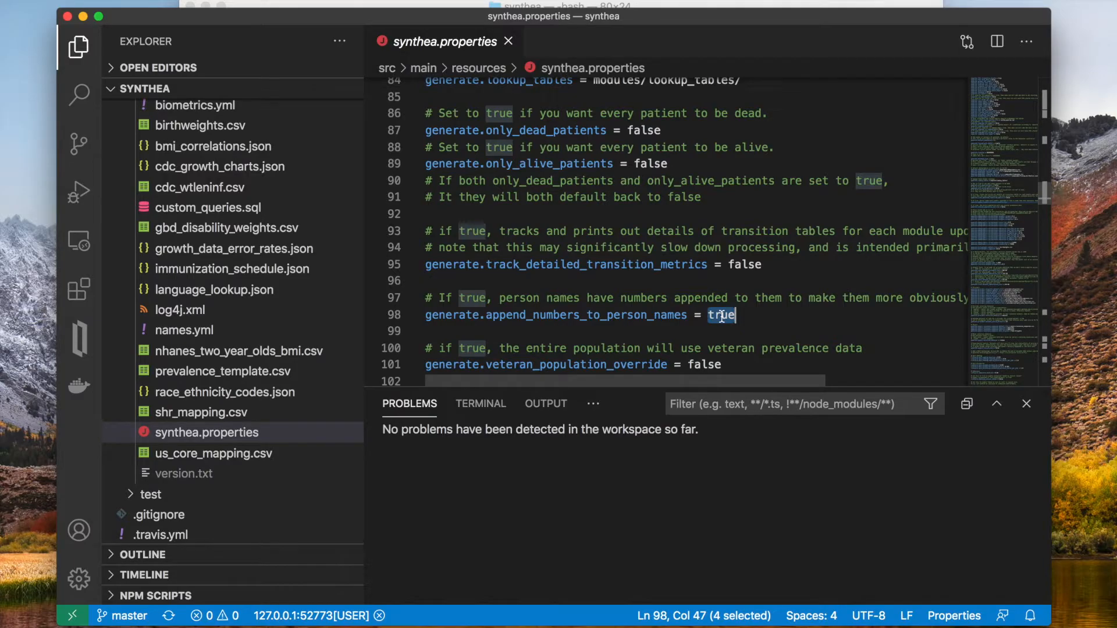
{"action": "type", "text": "false"}
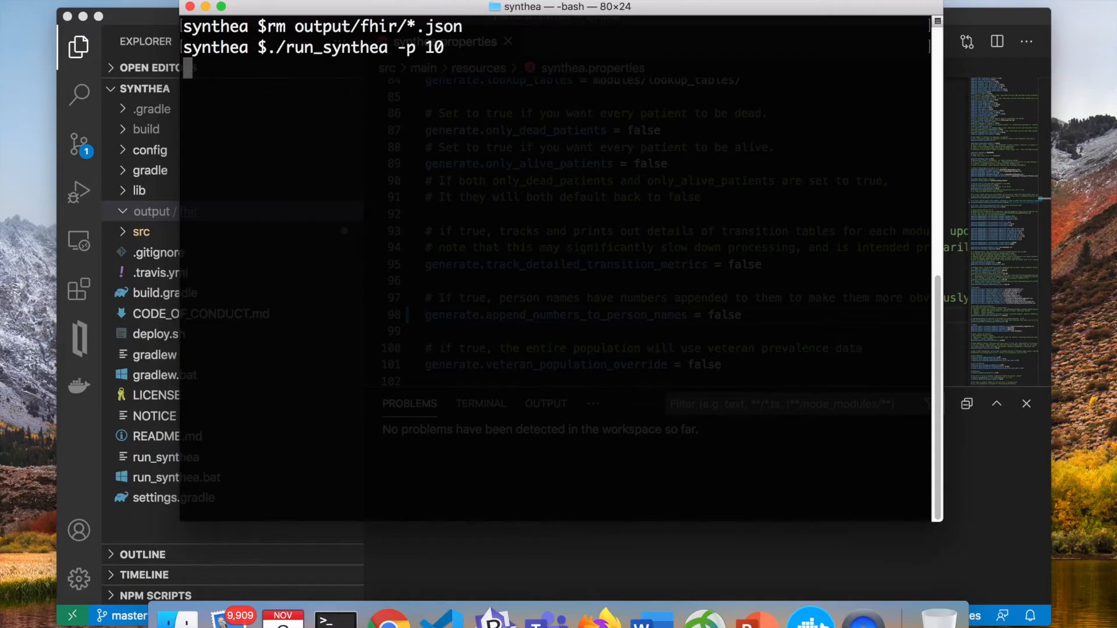
{"action": "key", "text": "Return"}
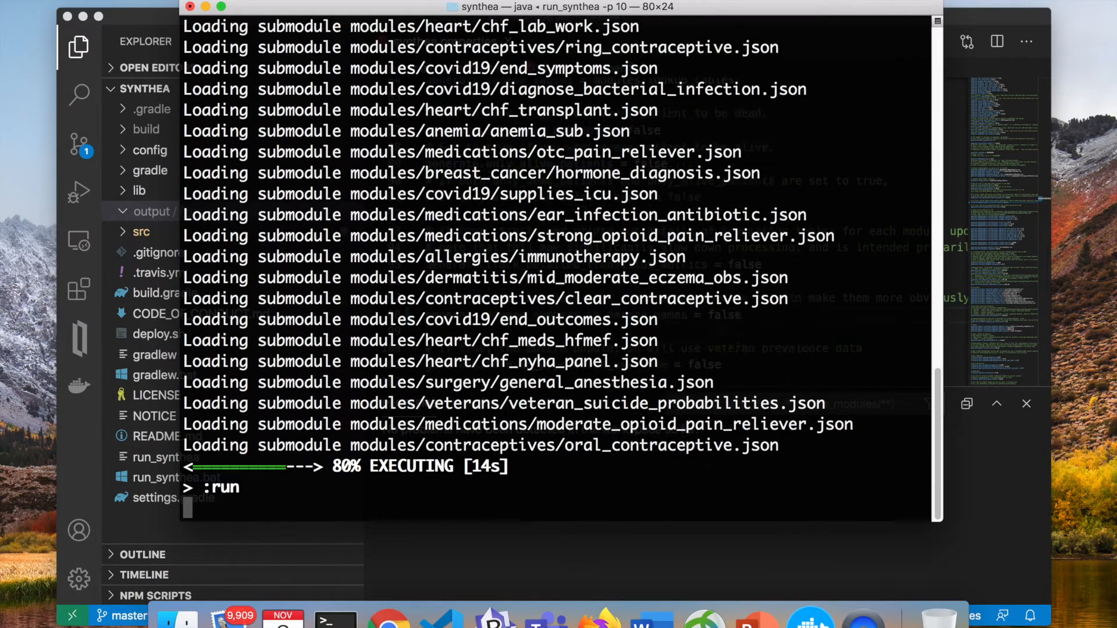